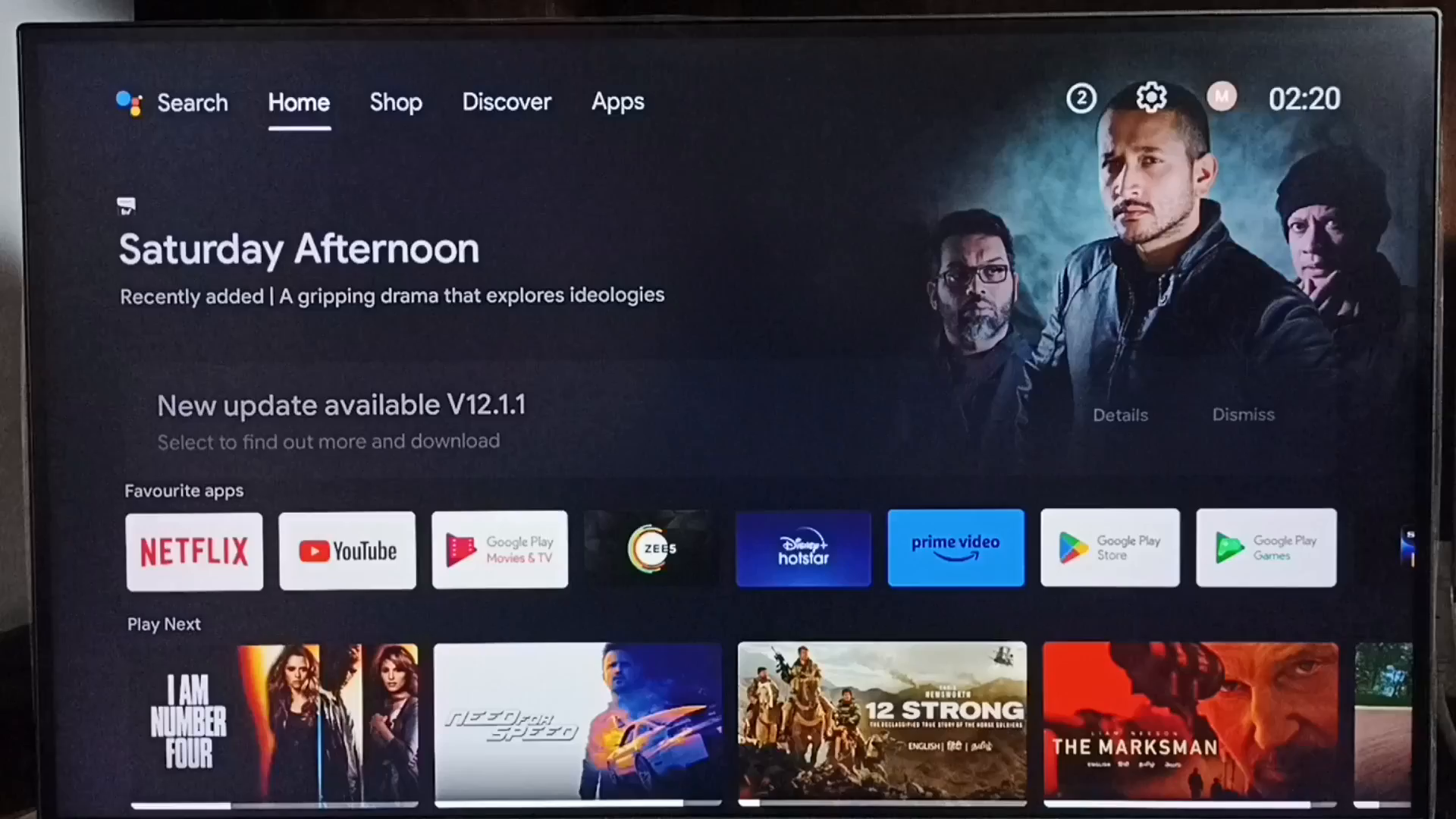
Move from the home screen to the Apps page listing all installed apps.
{"action": "left_click", "coordinate": [507, 102]}
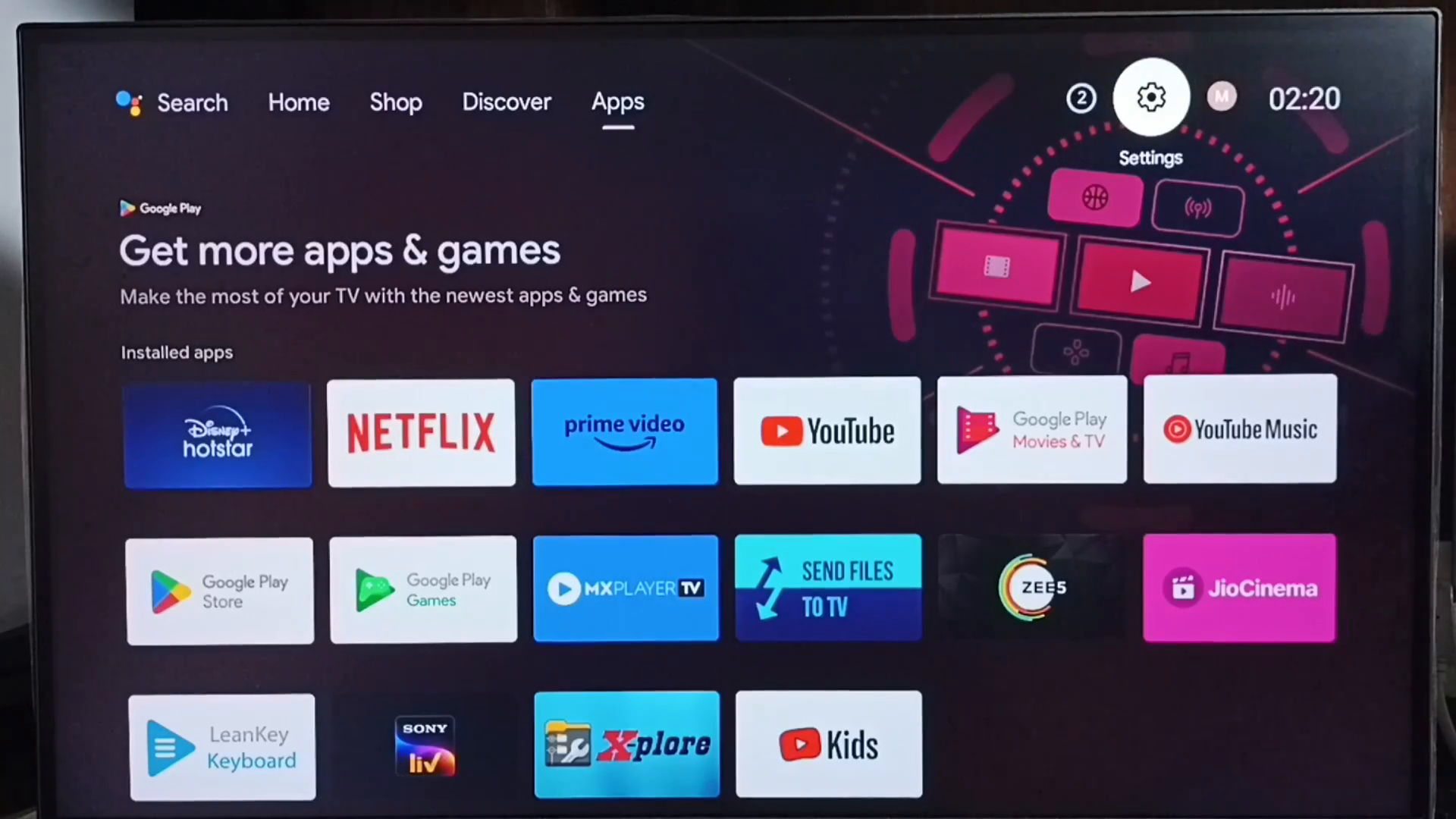
Go through Settings > Device Preferences > About and start the System update check.
{"action": "left_click", "coordinate": [1149, 96]}
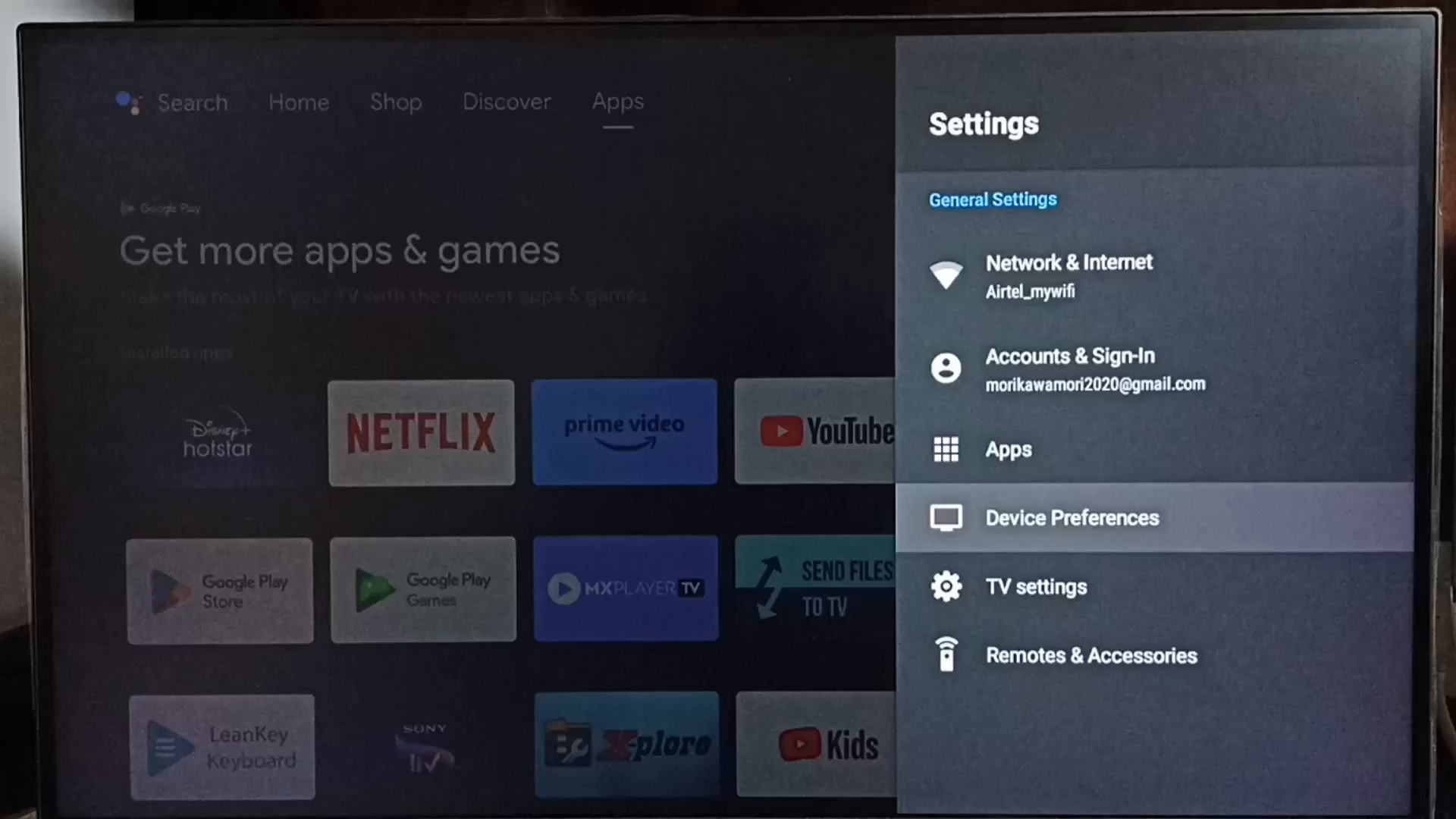
{"action": "left_click", "coordinate": [1072, 517]}
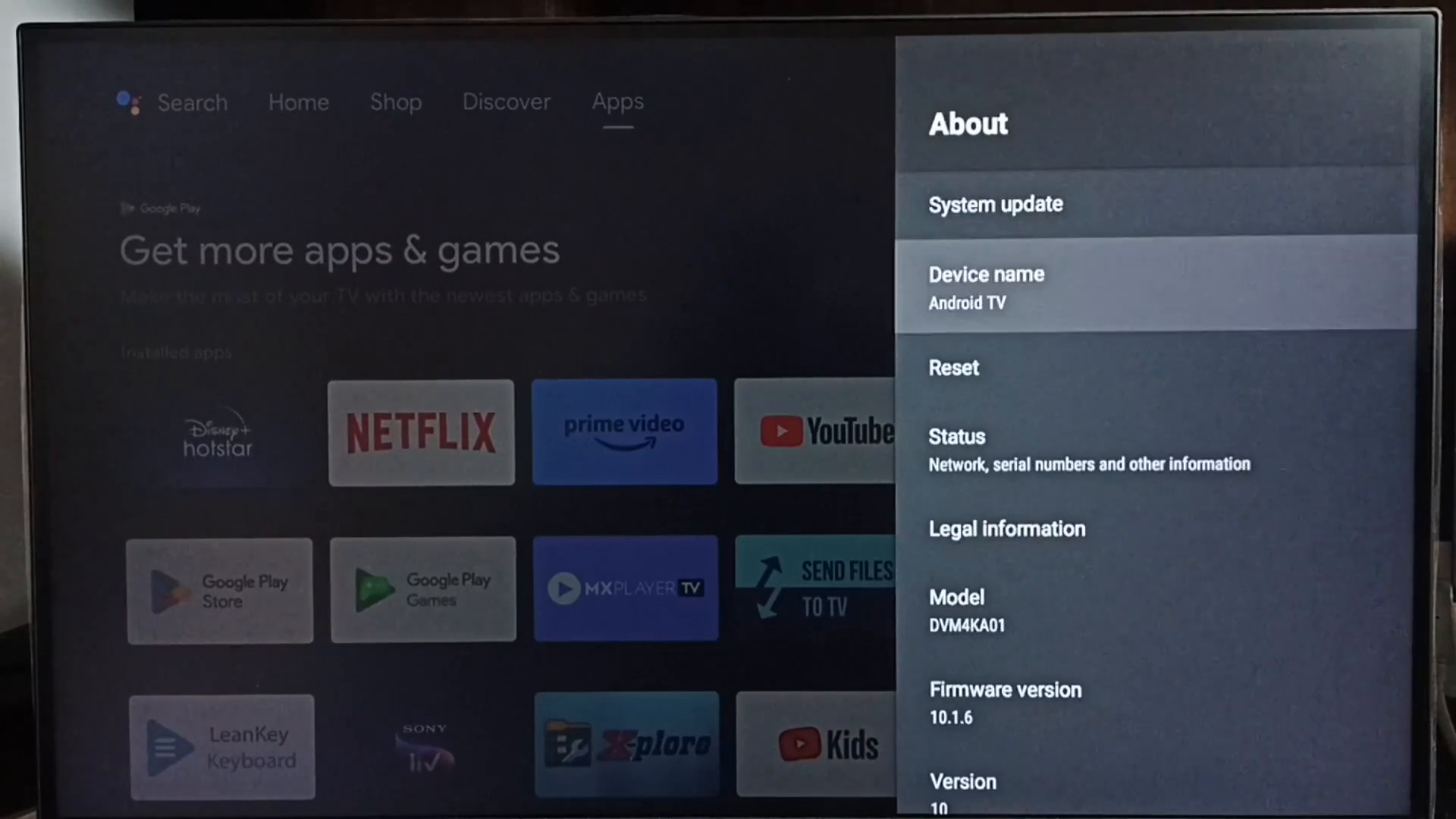
{"action": "scroll", "scroll_direction": "down", "scroll_amount": 3}
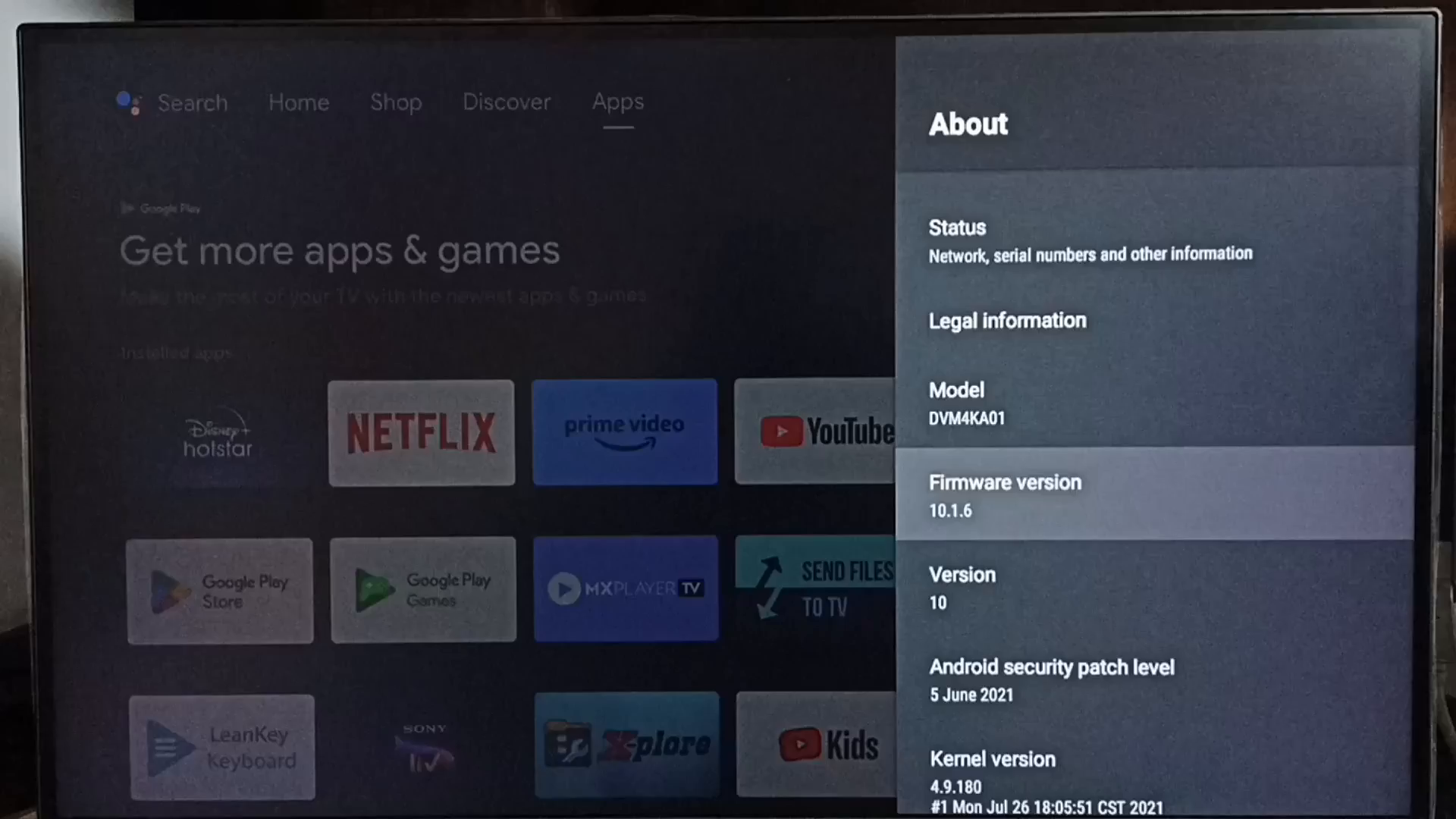
{"action": "scroll", "scroll_direction": "down", "scroll_amount": 3}
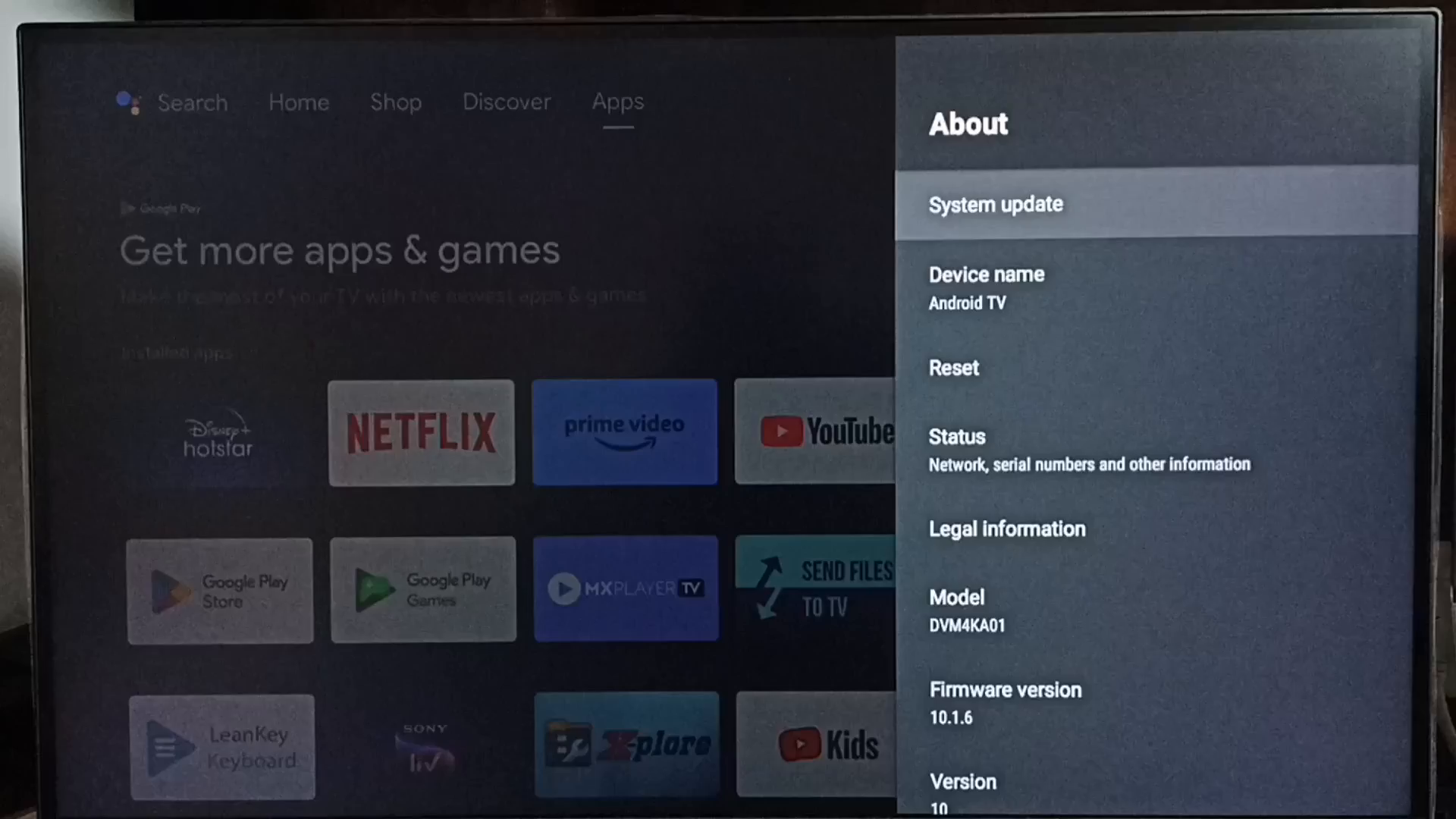
{"action": "left_click", "coordinate": [995, 205]}
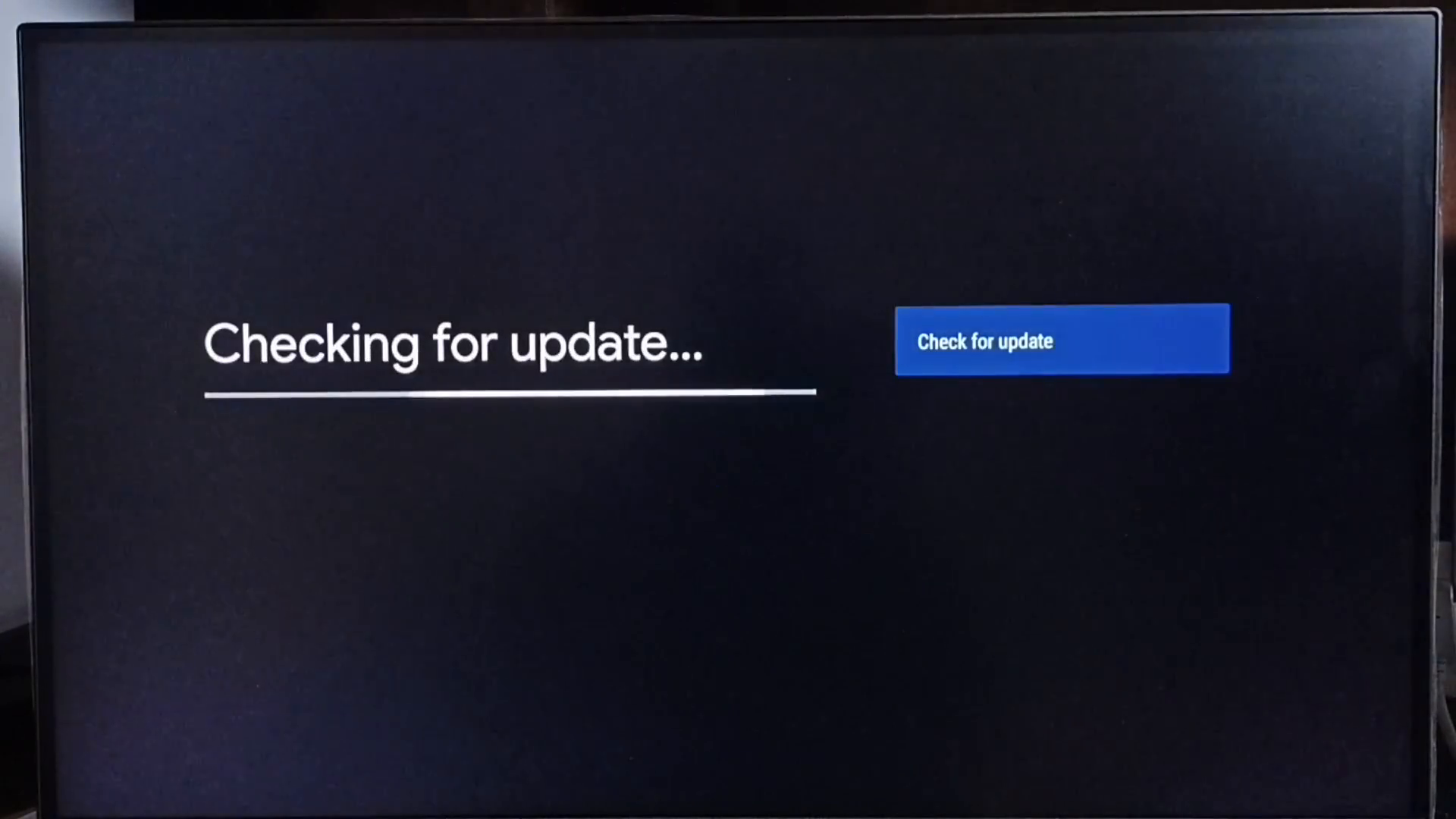